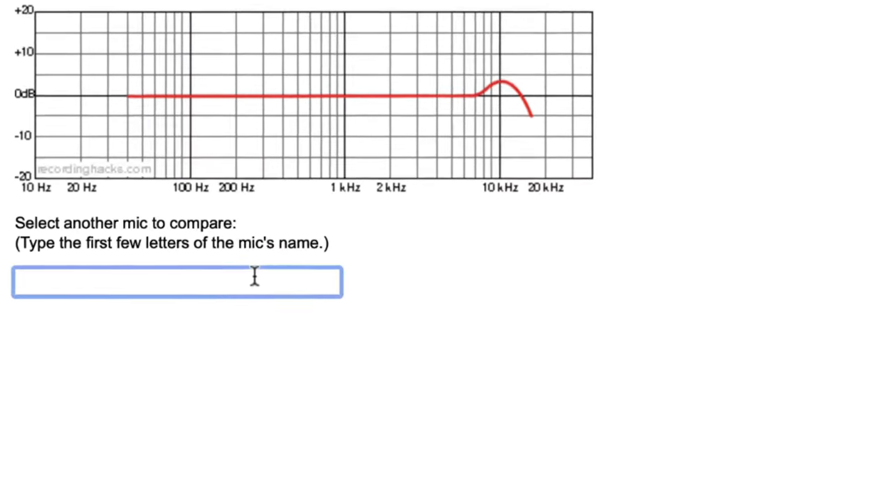
Search 'rode' and choose the RØDE Broadcaster (Cardioid) as the comparison mic
text(rode)
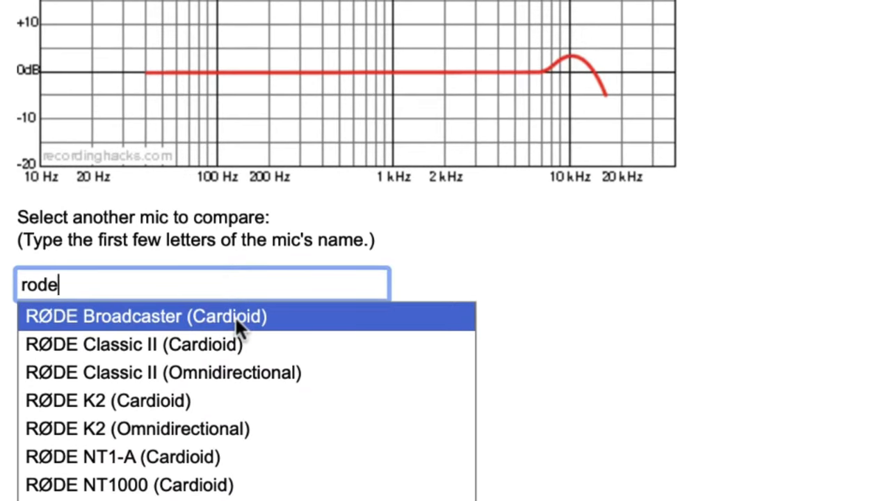
click(146, 316)
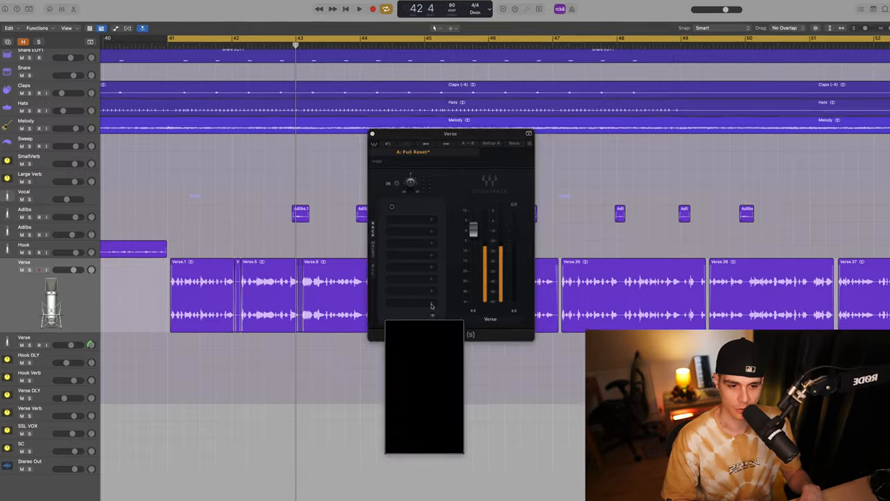
Load the L1 Limiter into the last StudioRack slot and pull its threshold fader down
text(L1)
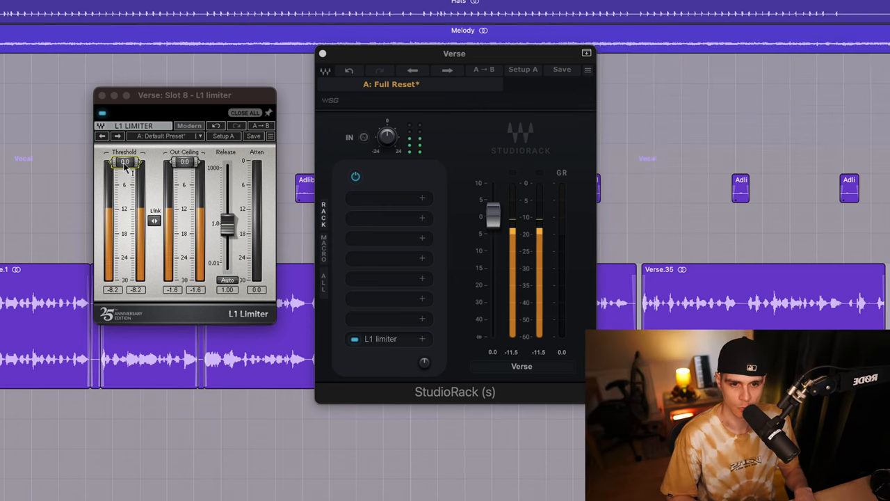
drag(125, 161, 125, 203)
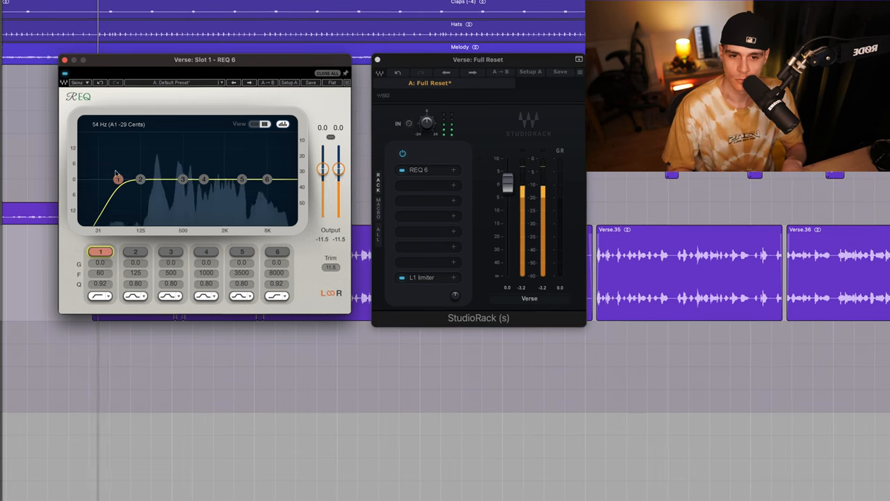
Set REQ 6 low cut to about 123 Hz, a 2 dB dip at 225 Hz and a slight cut at 8 kHz
drag(118, 180, 136, 181)
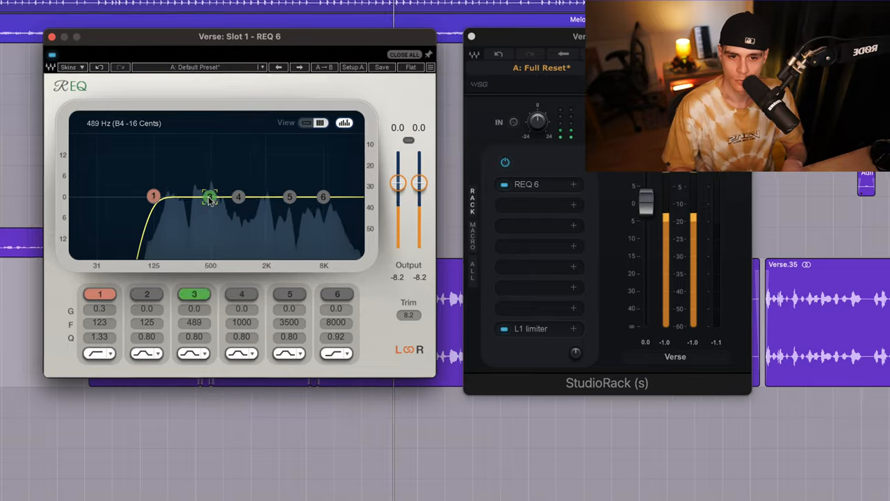
drag(208, 198, 186, 211)
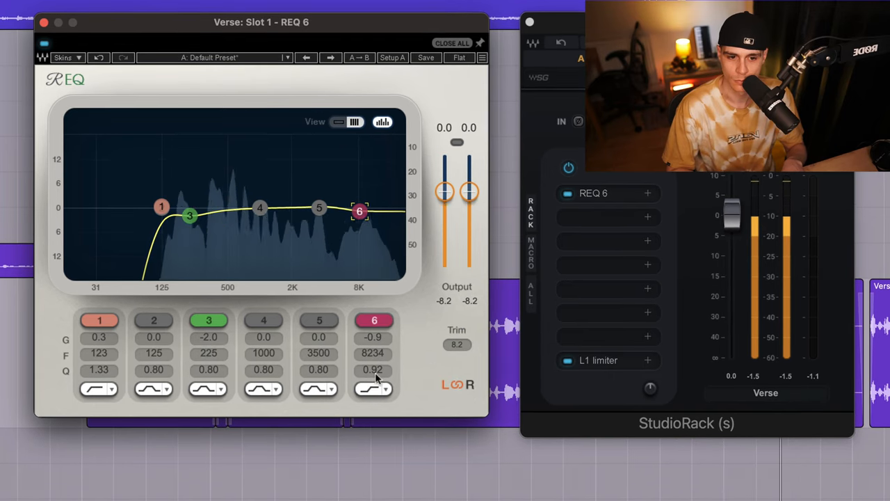
click(373, 389)
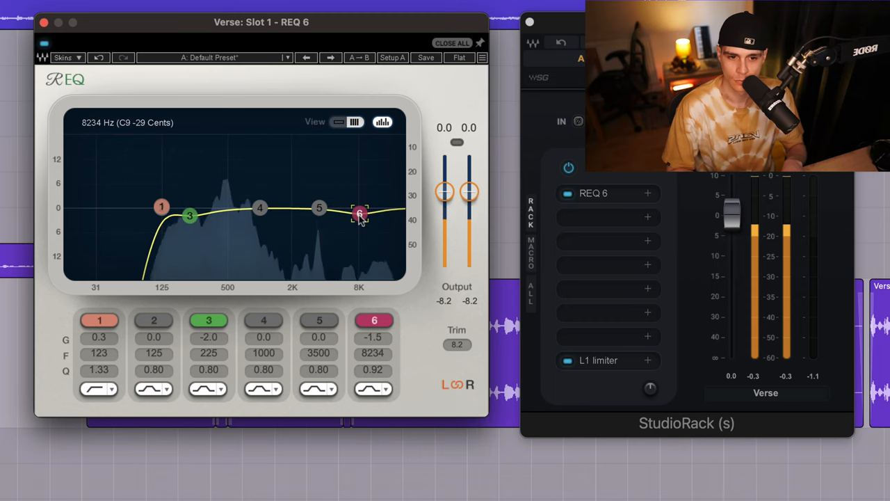
drag(359, 214, 359, 214)
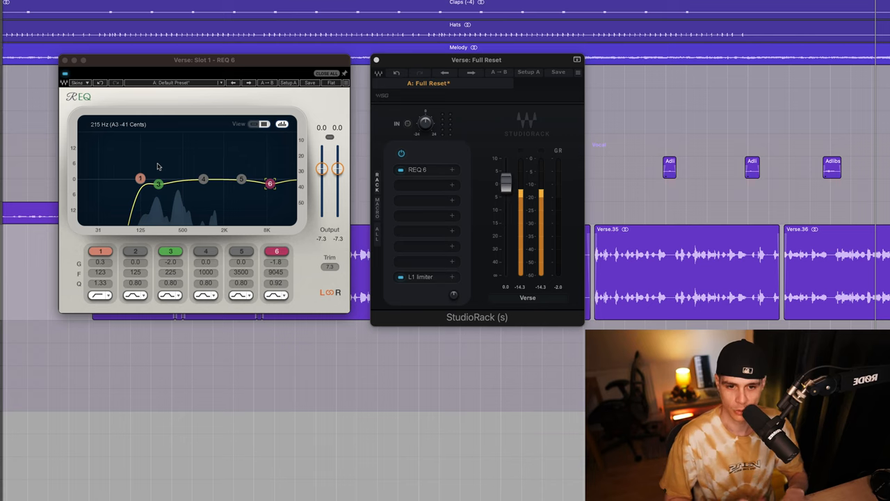
mouse_move(231, 153)
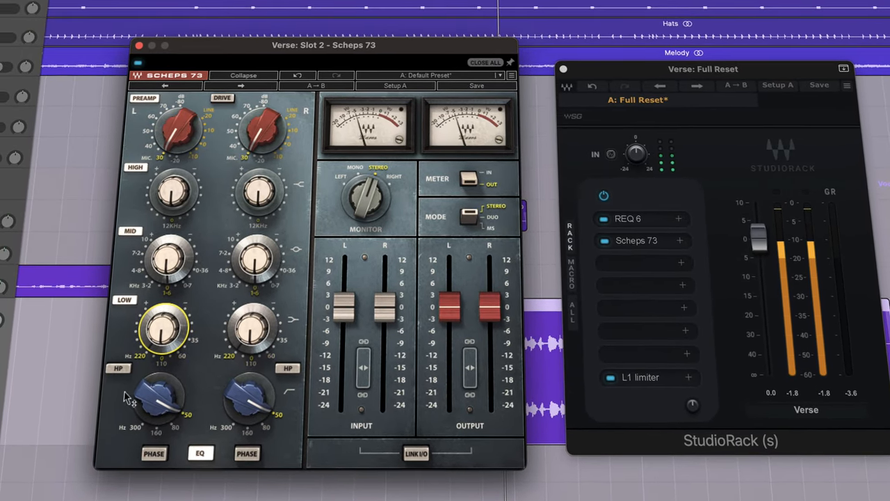
Turn the Scheps 73 LOW EQ knob to shape the vocal's low band
drag(166, 327, 167, 334)
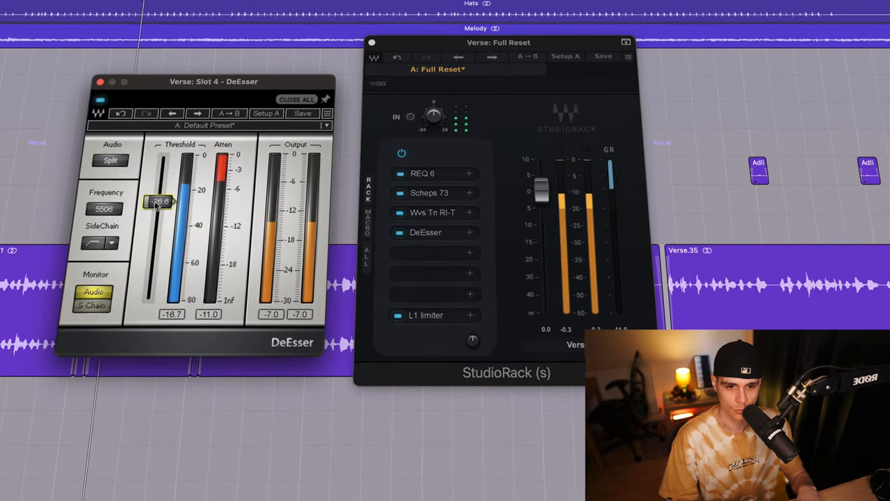
Drag the DeEsser Threshold slider down on the Verse chain
drag(158, 201, 154, 212)
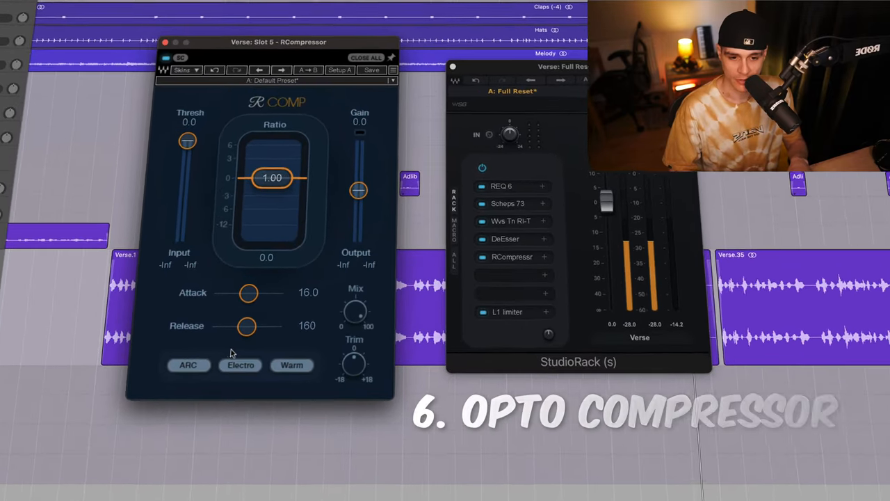
Set RCompressor to Opto character with threshold about -19.2 dB and ratio about 3.34
click(241, 364)
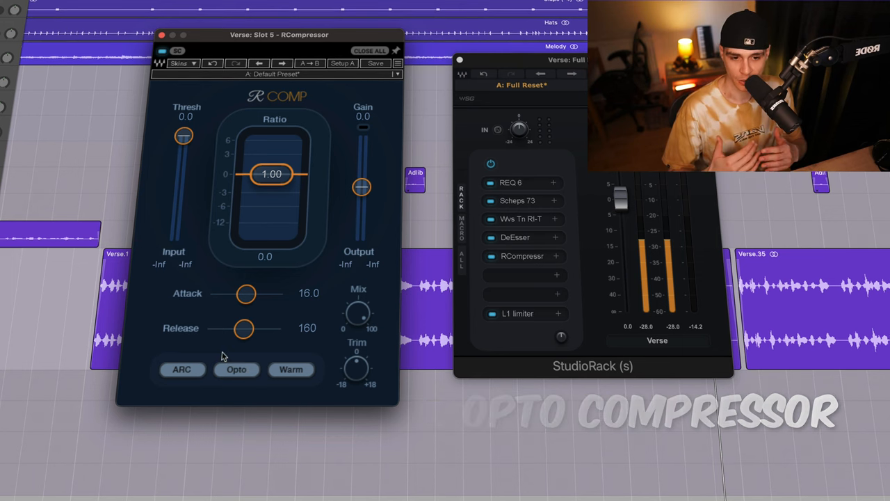
drag(184, 136, 183, 142)
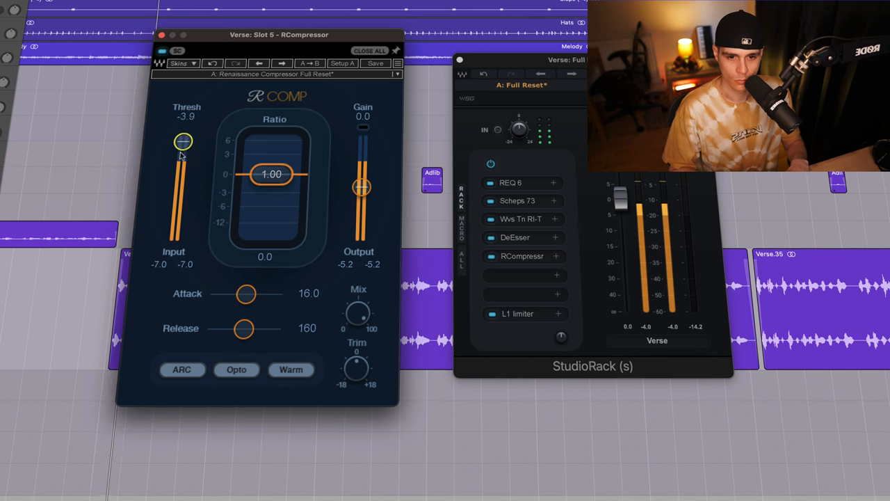
drag(184, 142, 181, 167)
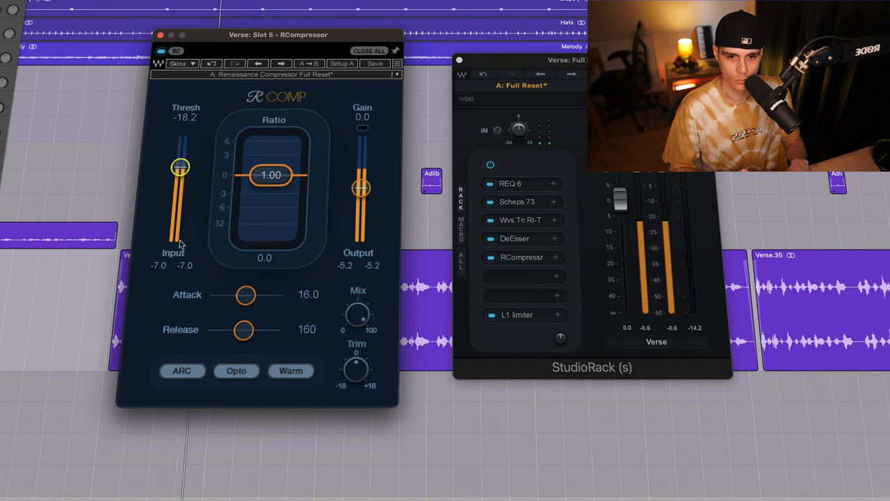
drag(270, 175, 269, 182)
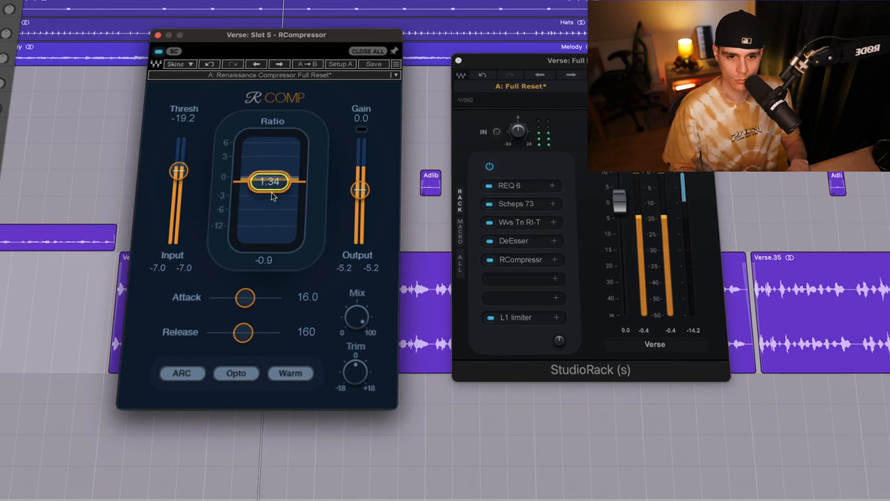
drag(271, 181, 267, 201)
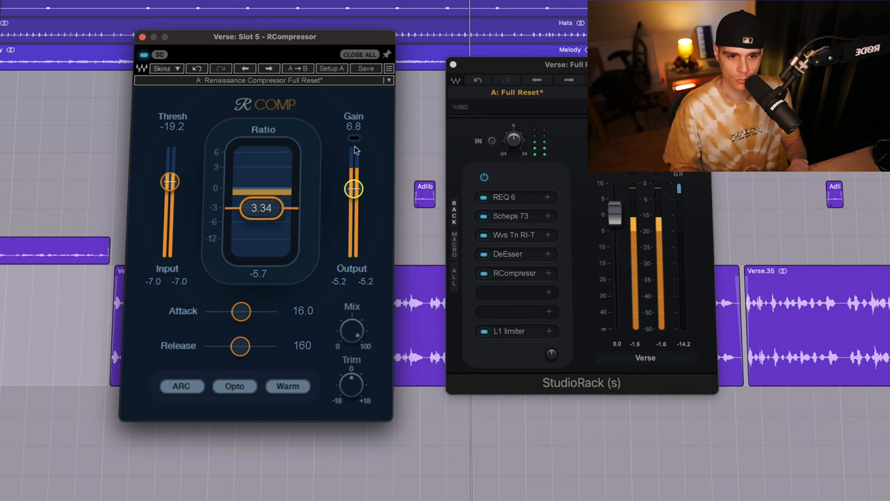
Set attack to about 2.77, release to about 77.1 and makeup gain to about 6.8 dB
drag(242, 312, 225, 314)
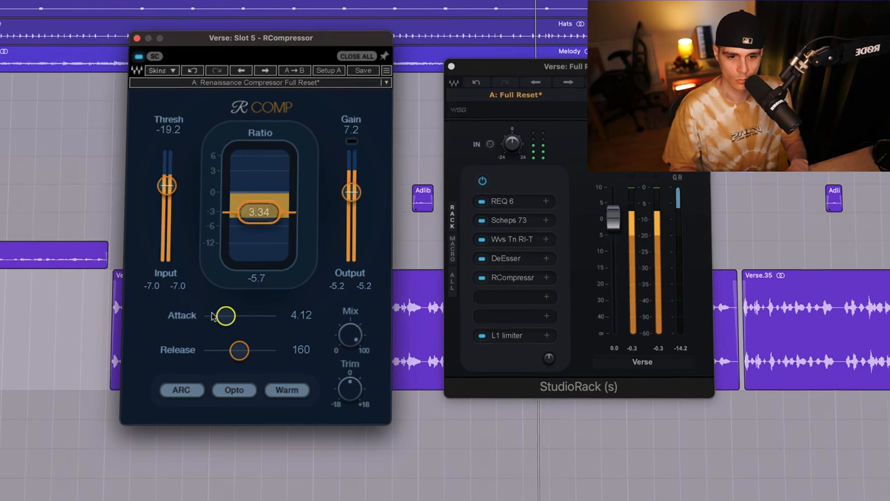
drag(226, 316, 220, 319)
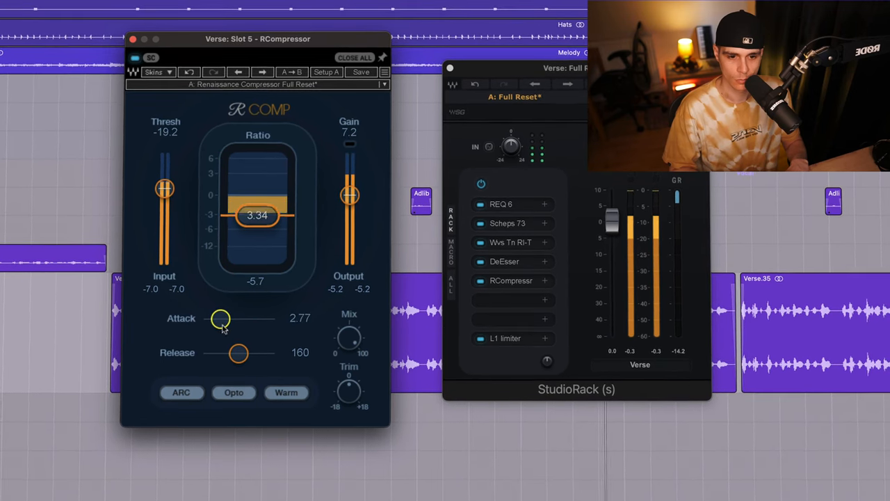
drag(238, 354, 231, 357)
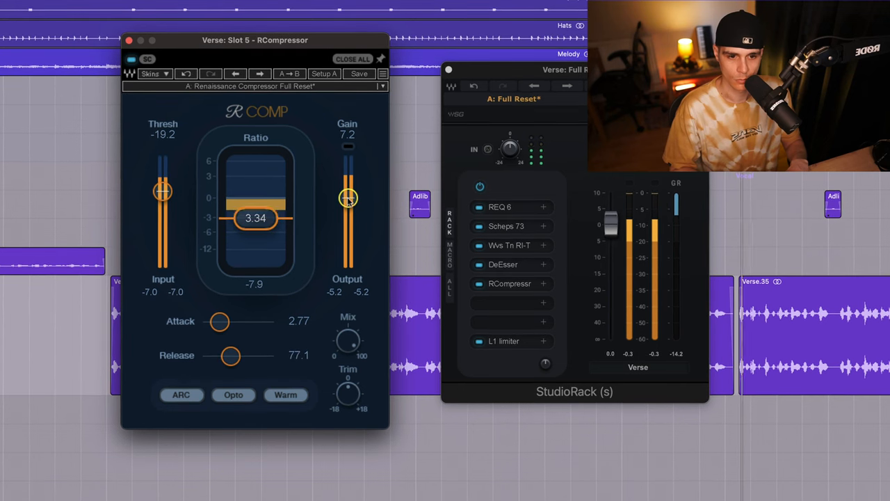
drag(348, 198, 348, 202)
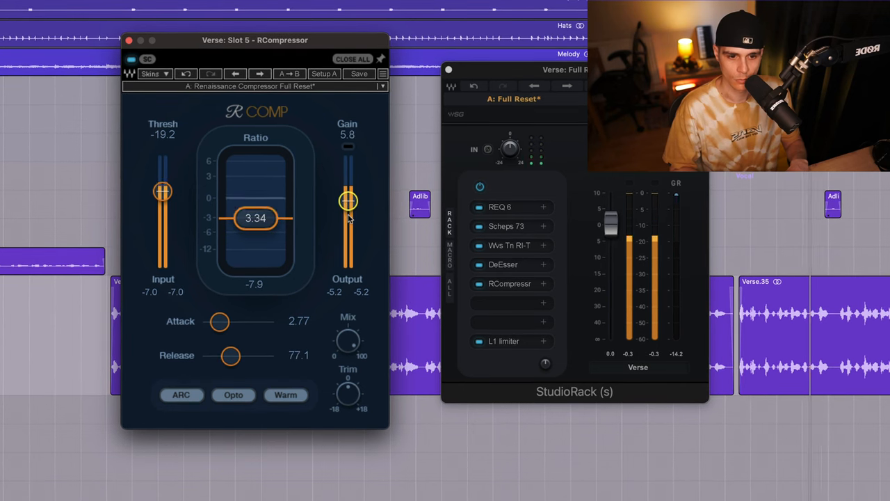
drag(348, 202, 348, 203)
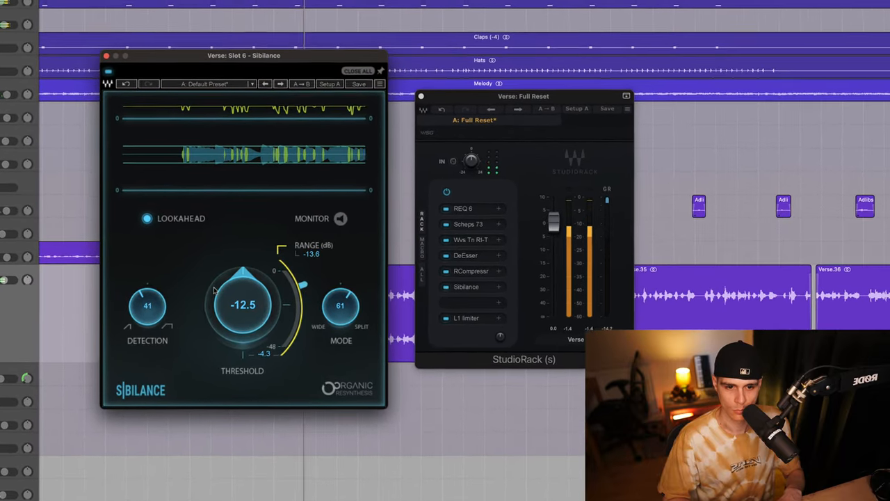
Set the Sibilance threshold knob to about -12.5
drag(242, 305, 238, 309)
text(s)
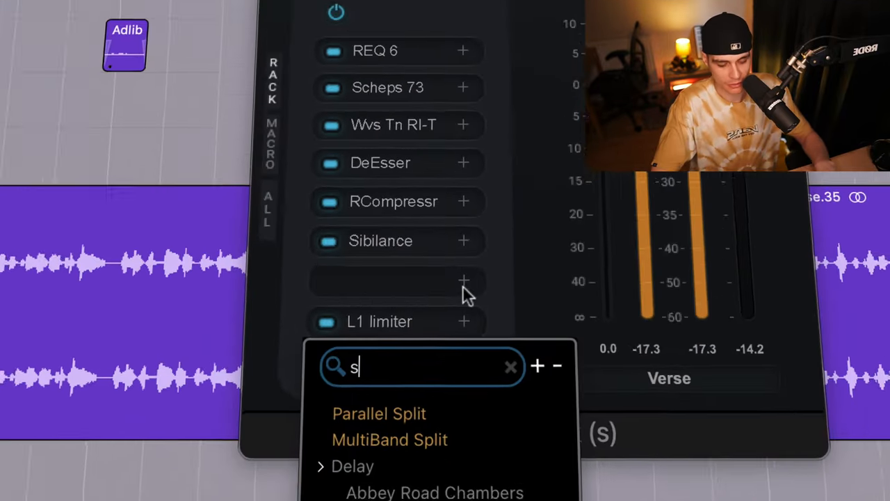
Insert a Parallel Split in slot 7 with an RVerb set to a room-type reverb
click(378, 414)
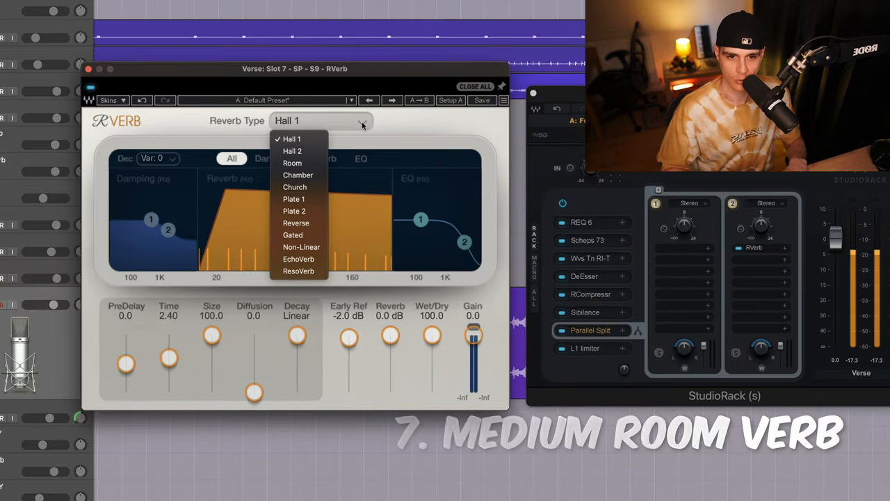
click(292, 162)
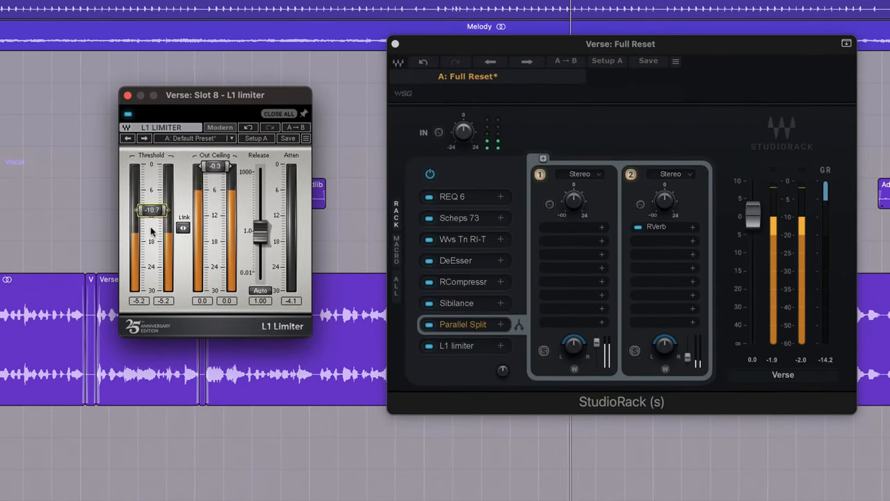
Lower the L1 limiter threshold and close its window
drag(152, 208, 153, 208)
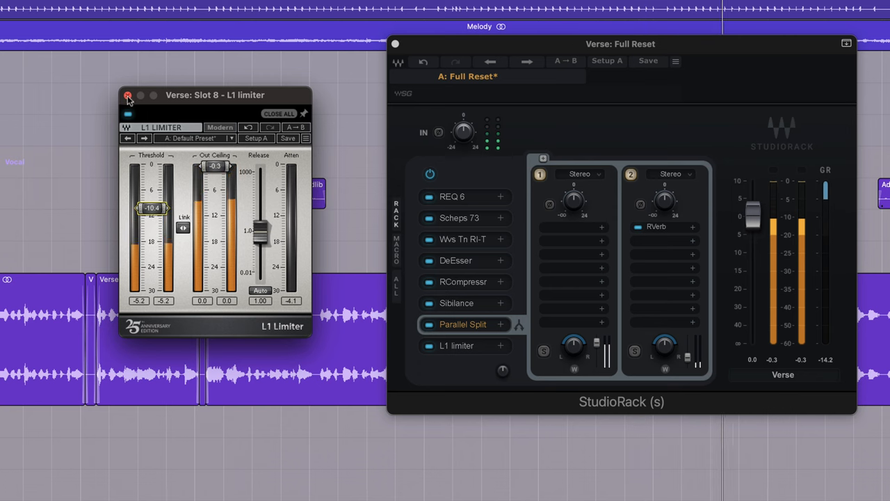
click(128, 95)
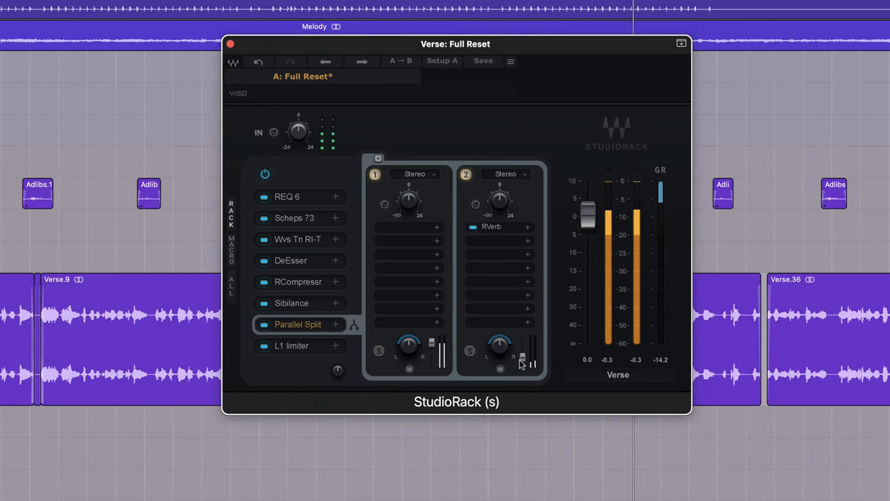